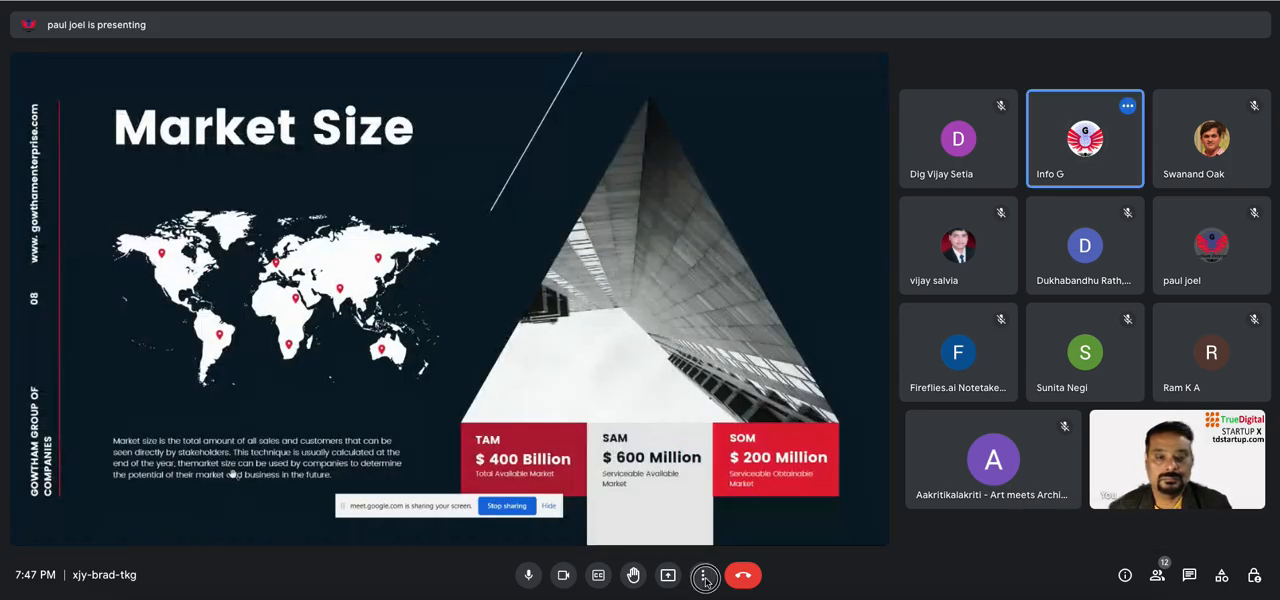
Step: Switch the call layout from Tiled to Sidebar via More options
{"action": "left_click", "coordinate": [705, 575]}
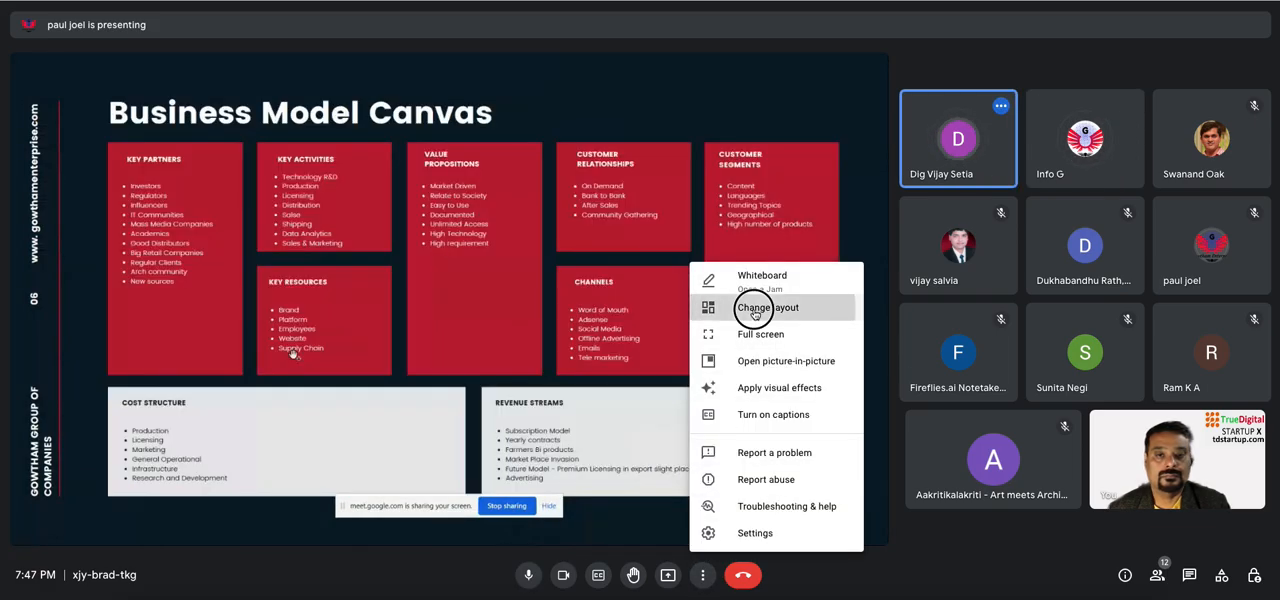
{"action": "left_click", "coordinate": [766, 307]}
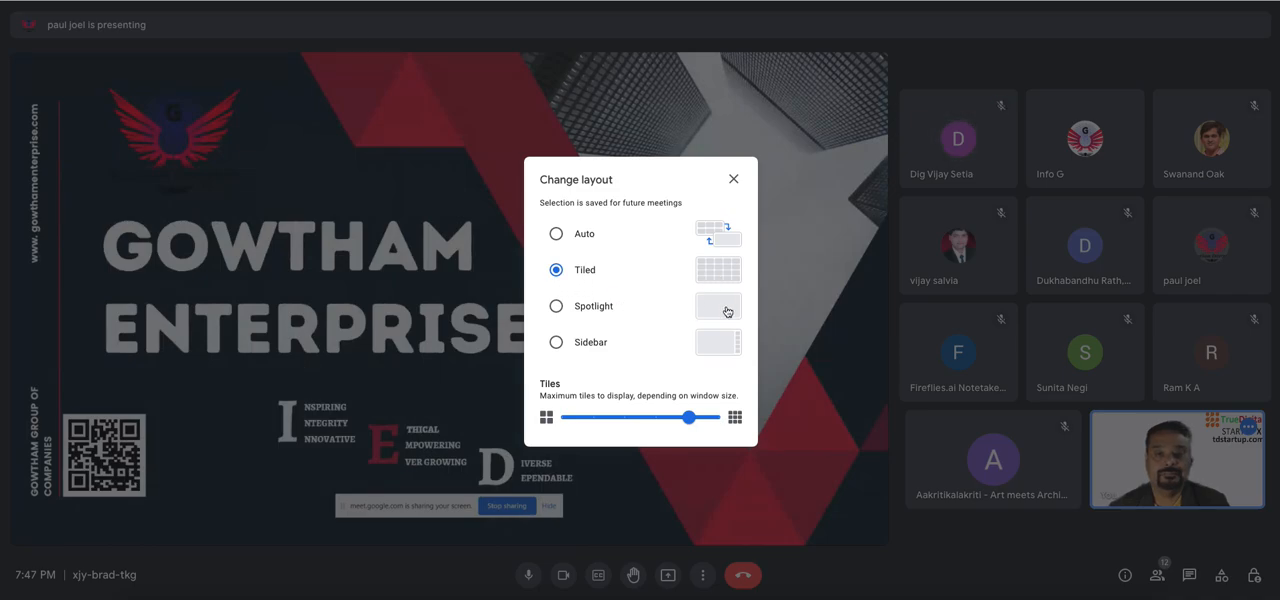
{"action": "left_click", "coordinate": [556, 342]}
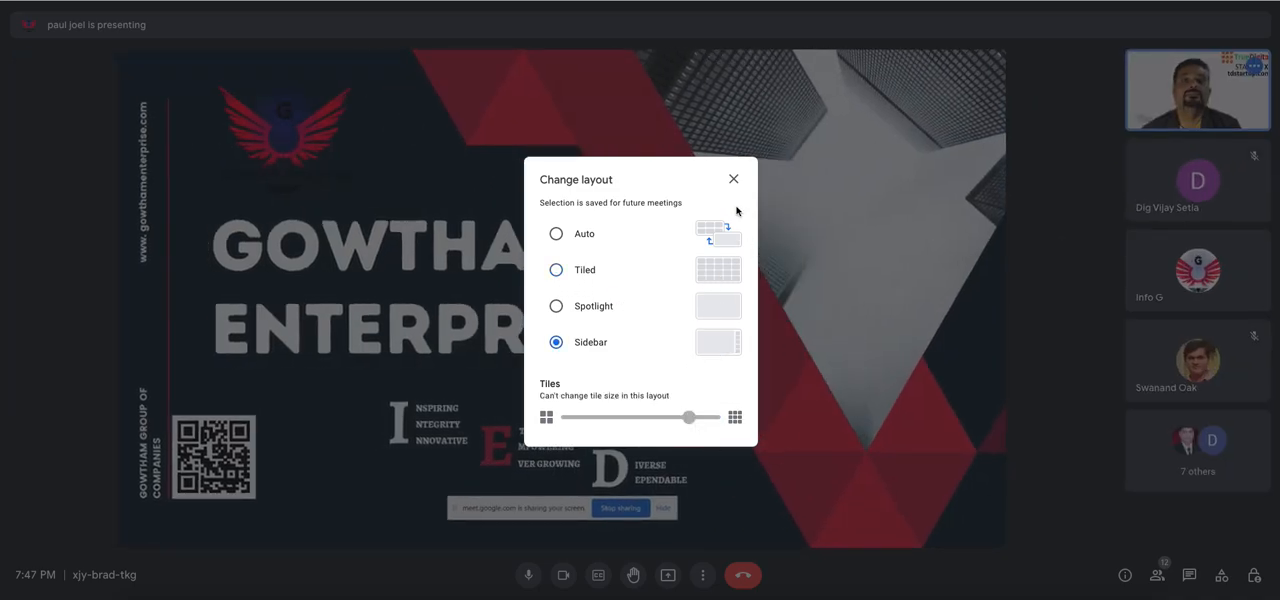
Step: Close the Change layout dialog and turn off your camera
{"action": "left_click", "coordinate": [733, 179]}
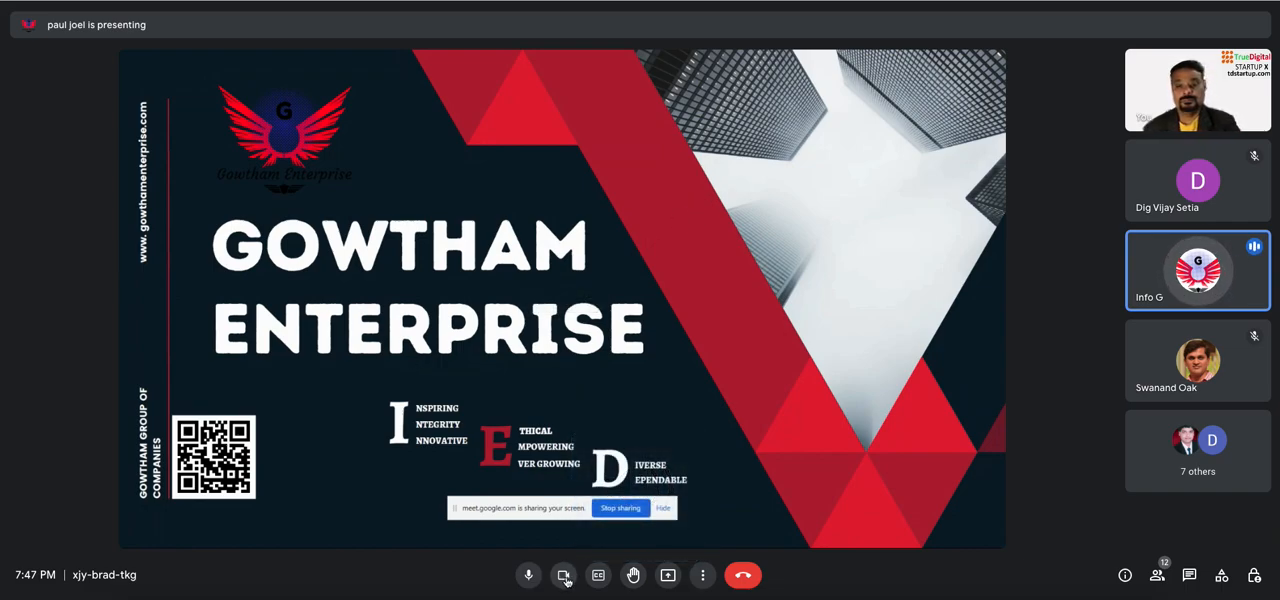
{"action": "left_click", "coordinate": [563, 575]}
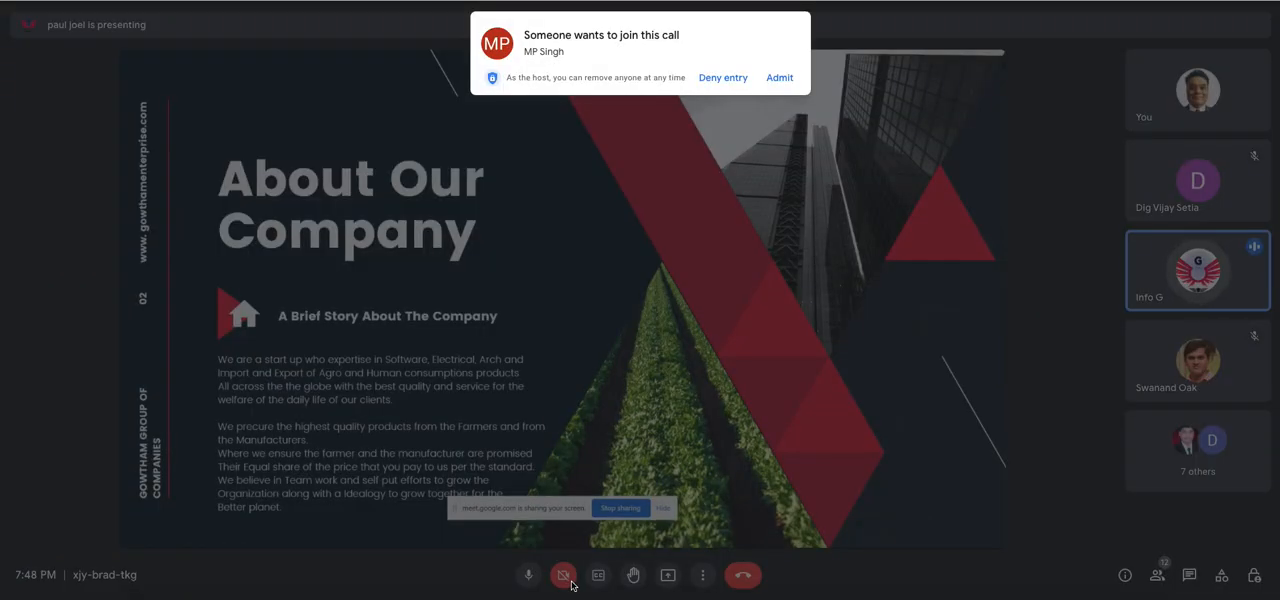
{"action": "left_click", "coordinate": [779, 77]}
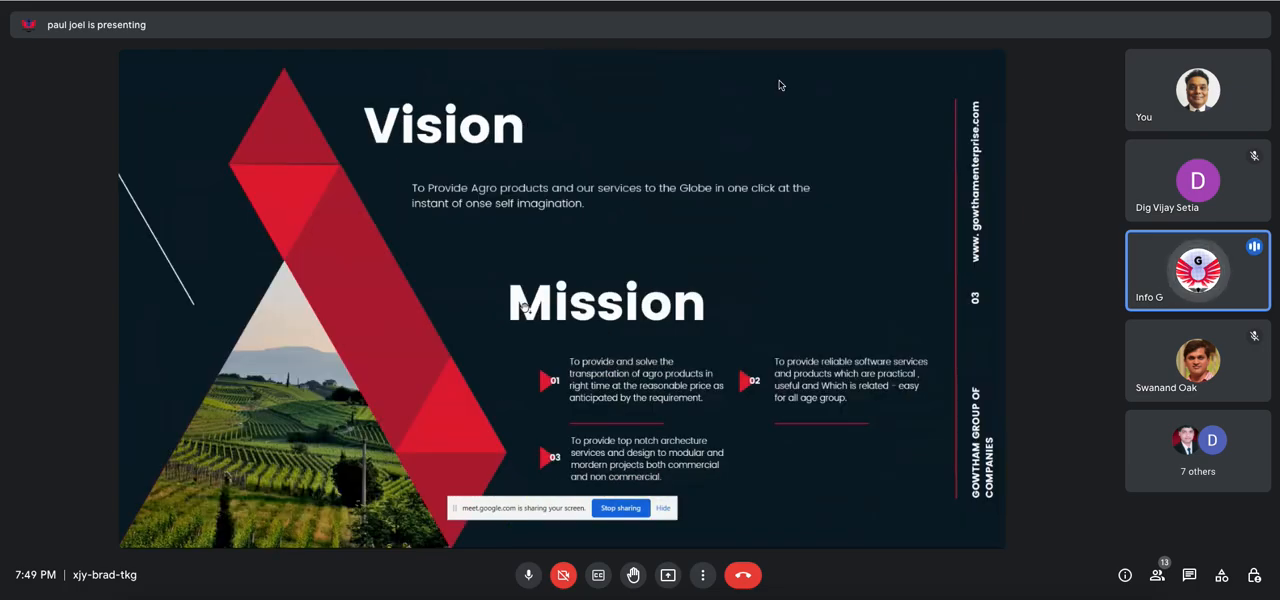
{"action": "mouse_move", "coordinate": [527, 307]}
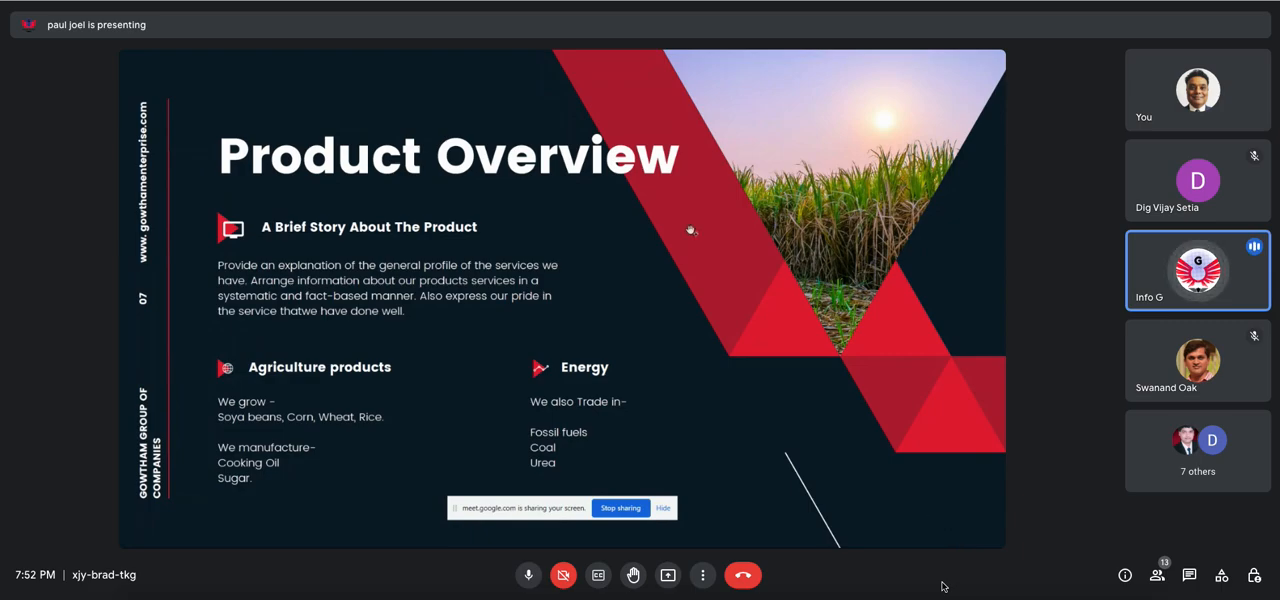
{"action": "mouse_move", "coordinate": [648, 168]}
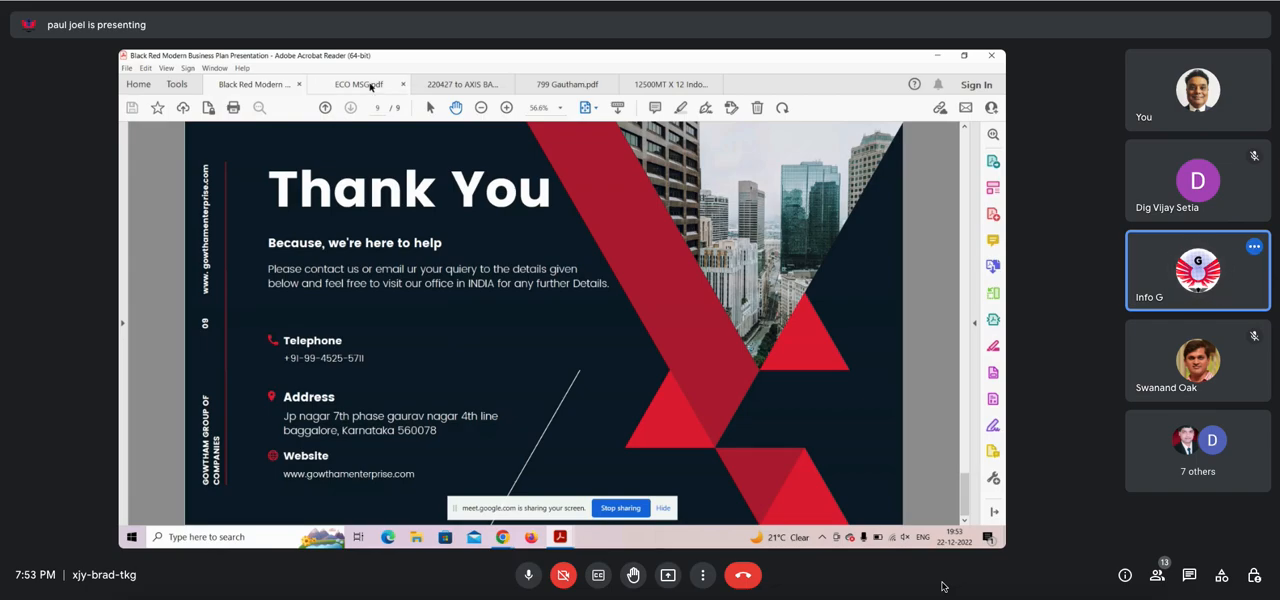
Step: Select the '220427 to AXIS BANK LIMITED' PDF tab in the shared Acrobat window
{"action": "left_click", "coordinate": [358, 84]}
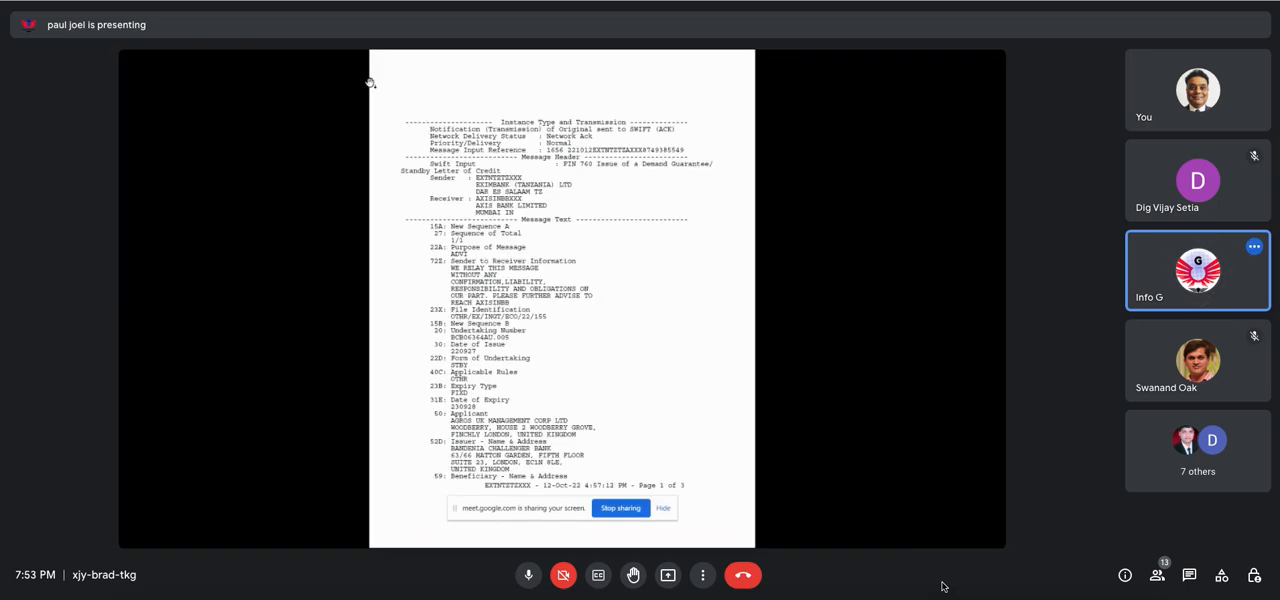
{"action": "mouse_move", "coordinate": [621, 50]}
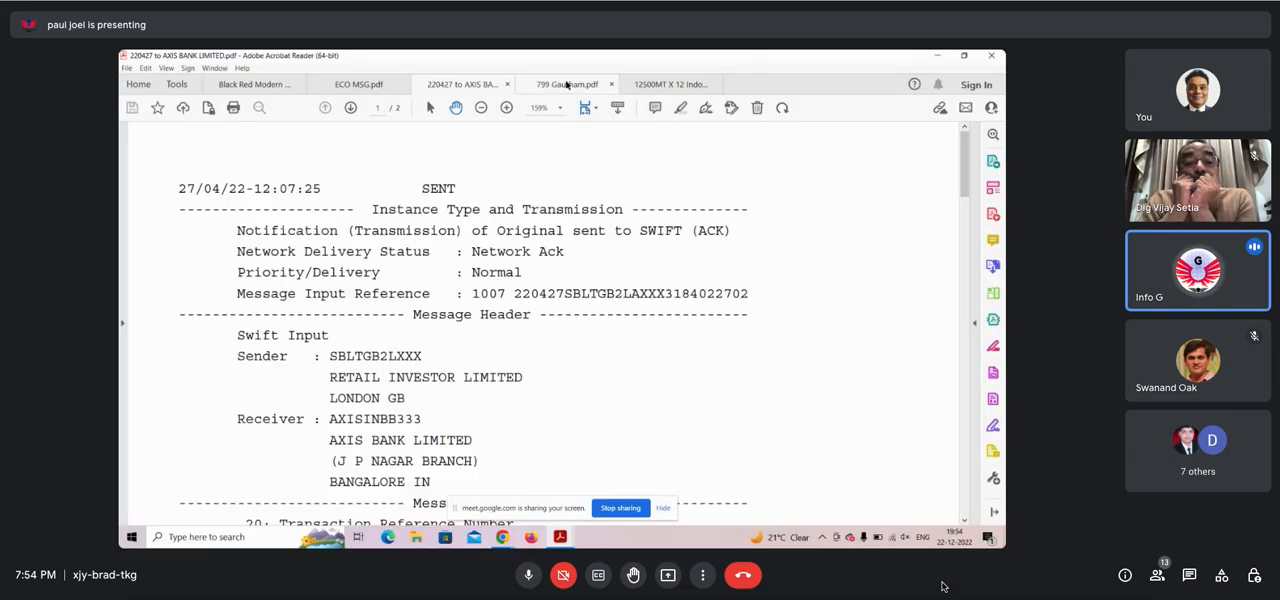
Step: Select the '12500MT X 12 Indonesia Signed.pdf' tab in shared Acrobat Reader
{"action": "left_click", "coordinate": [670, 84]}
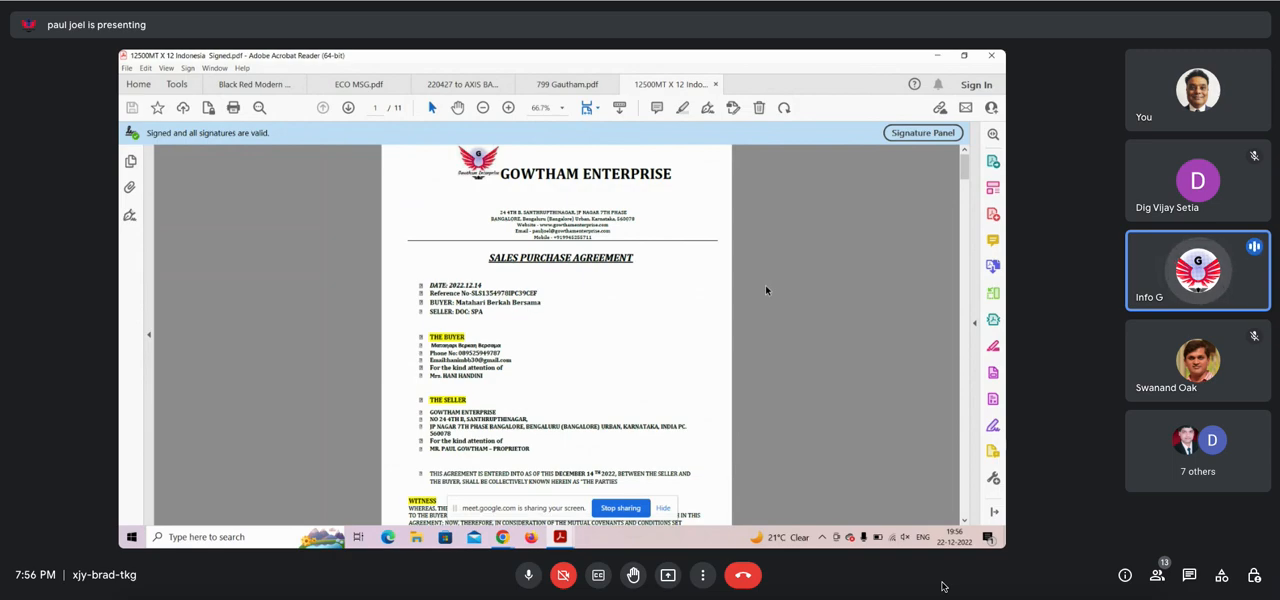
Step: Scroll the agreement to page 10 with seller and buyer signatures and passport copies
{"action": "scroll", "scroll_direction": "down", "scroll_amount": 3}
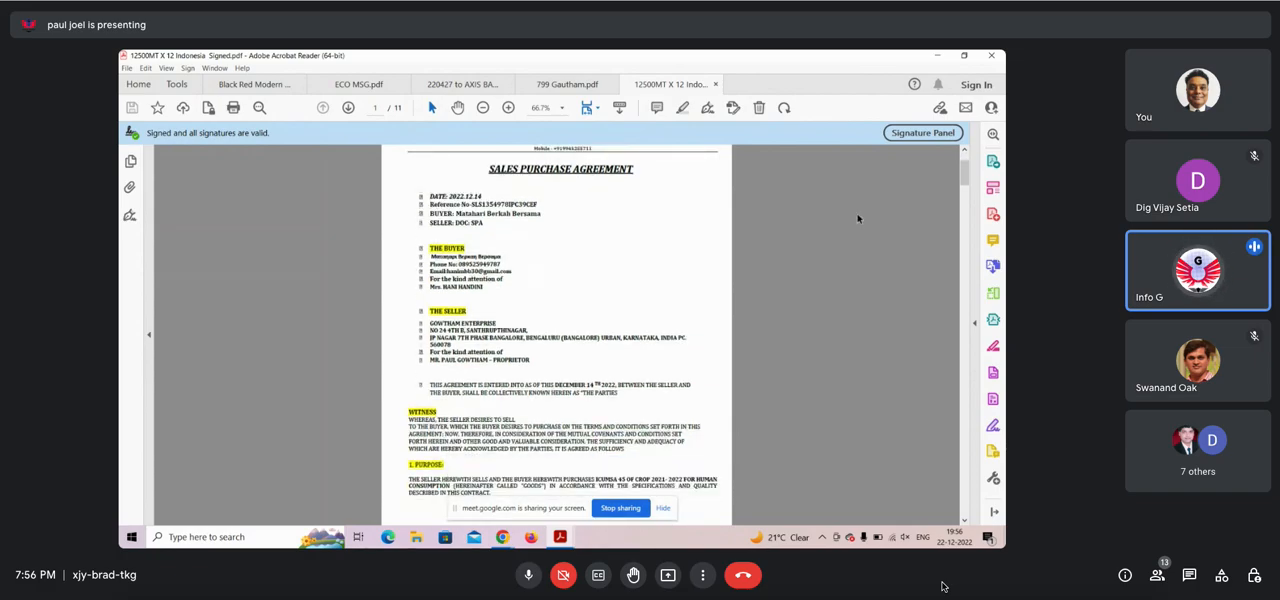
{"action": "scroll", "scroll_direction": "down", "scroll_amount": 3}
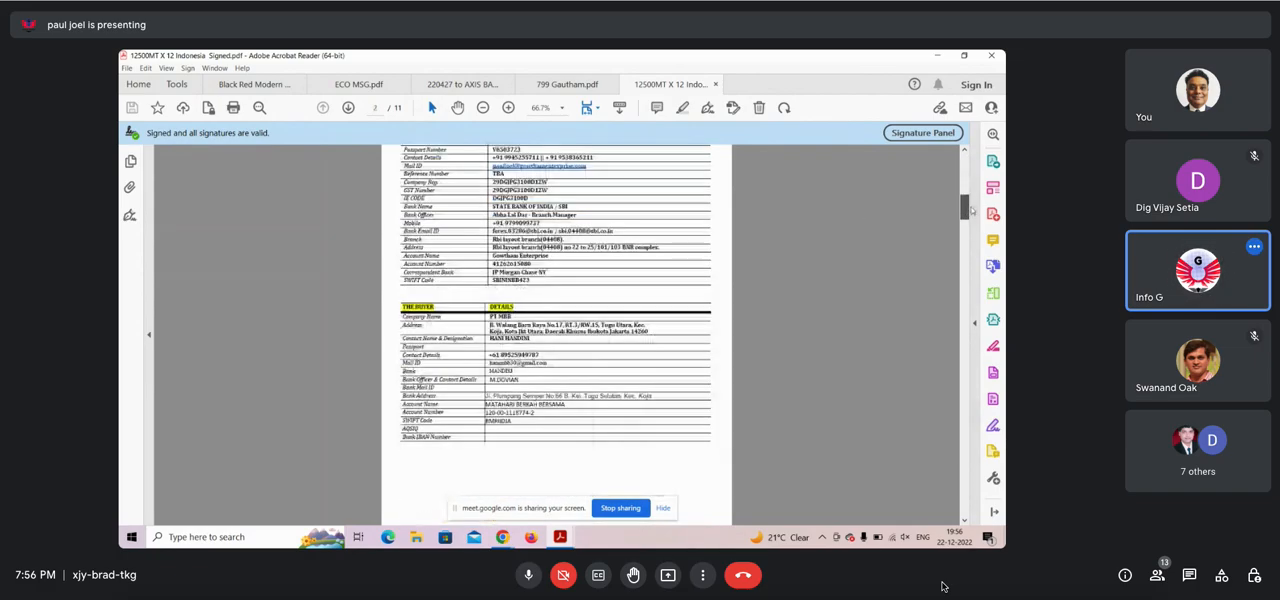
{"action": "scroll", "scroll_direction": "down", "scroll_amount": 3}
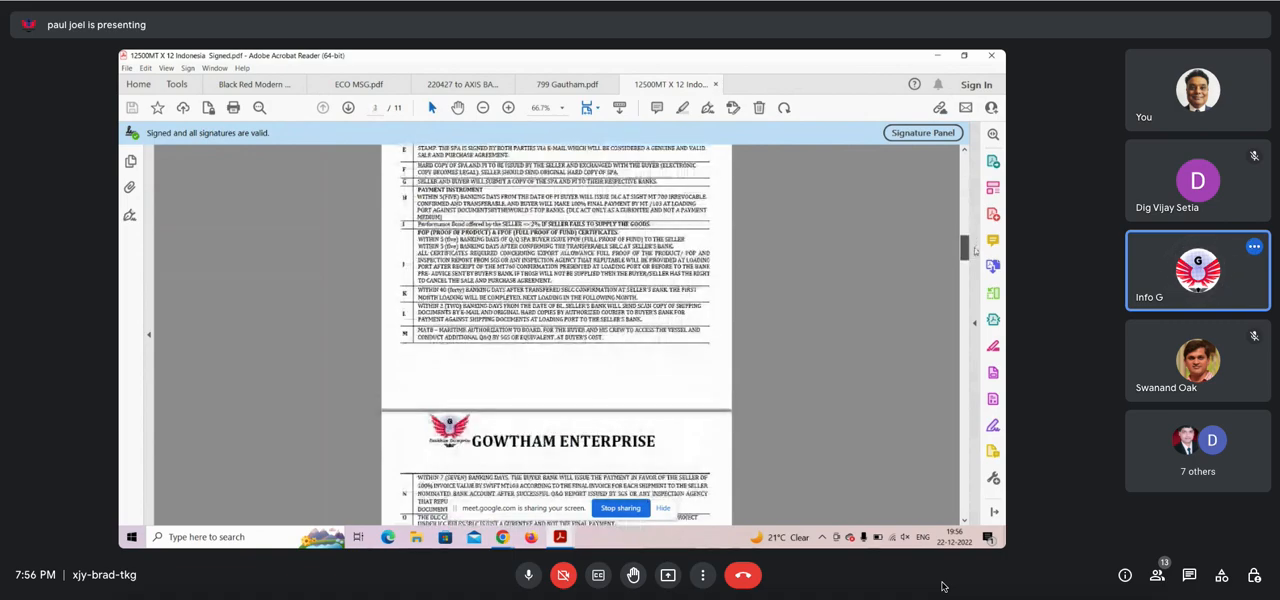
{"action": "scroll", "scroll_direction": "down", "scroll_amount": 3}
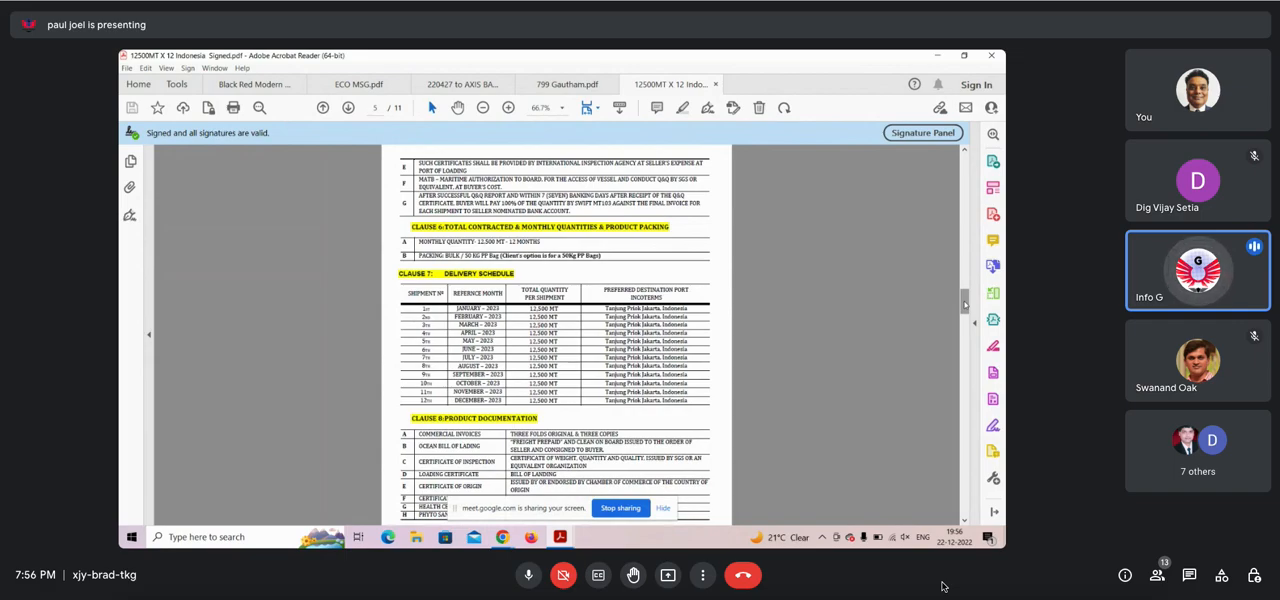
{"action": "scroll", "scroll_direction": "down", "scroll_amount": 3}
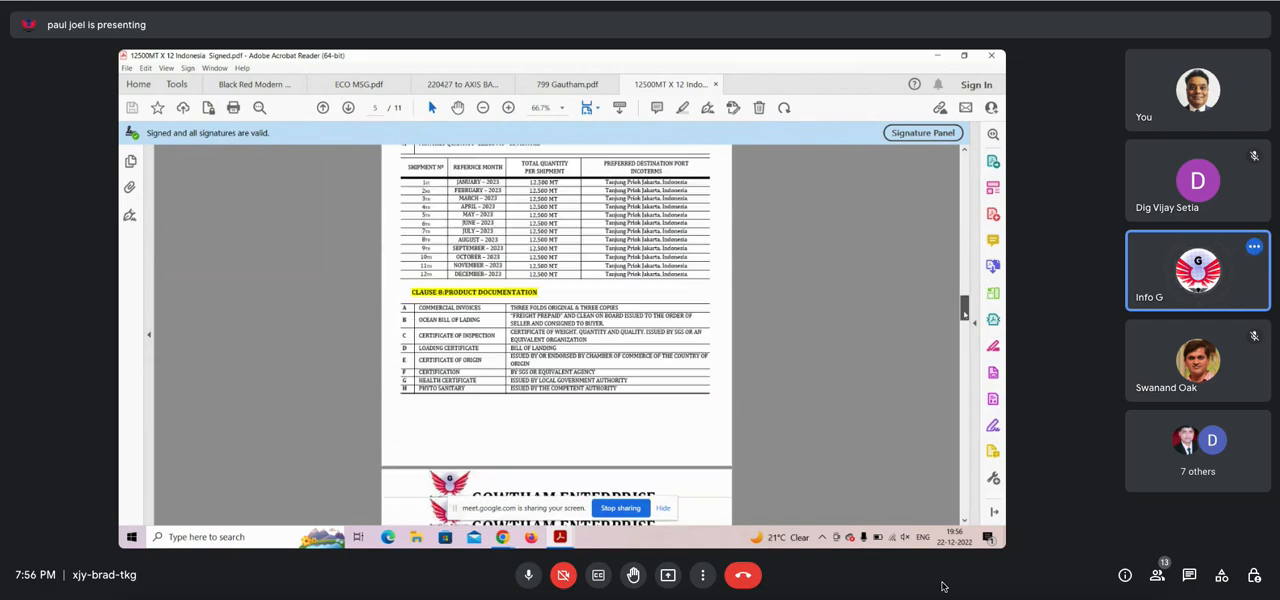
{"action": "scroll", "scroll_direction": "down", "scroll_amount": 3}
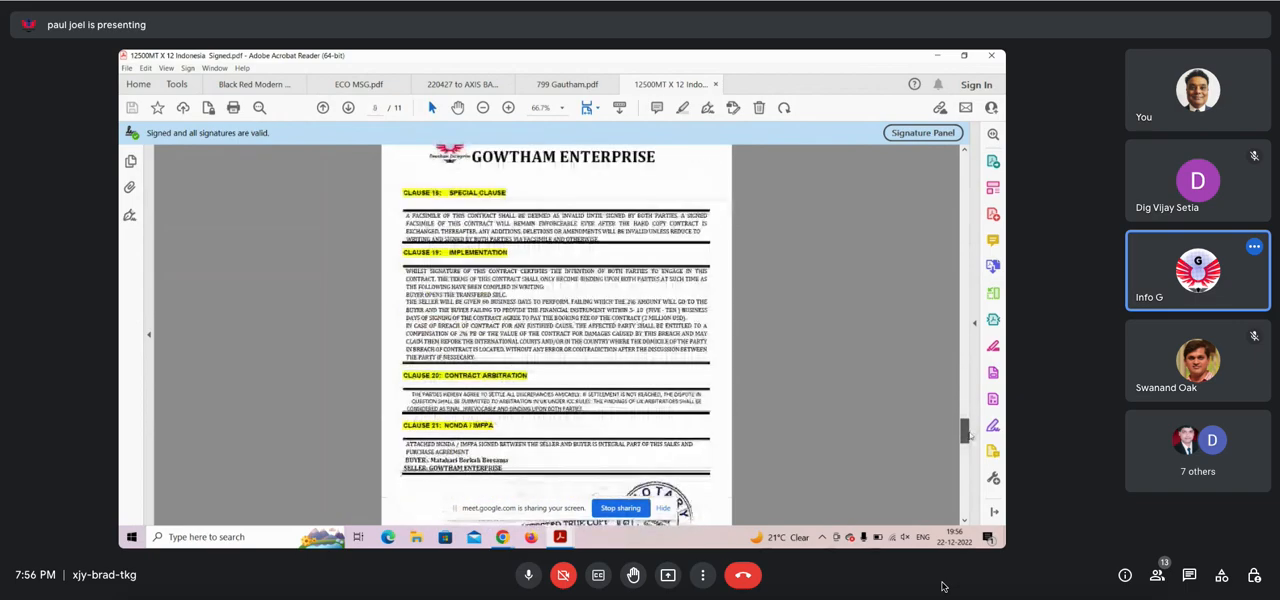
{"action": "scroll", "scroll_direction": "down", "scroll_amount": 3}
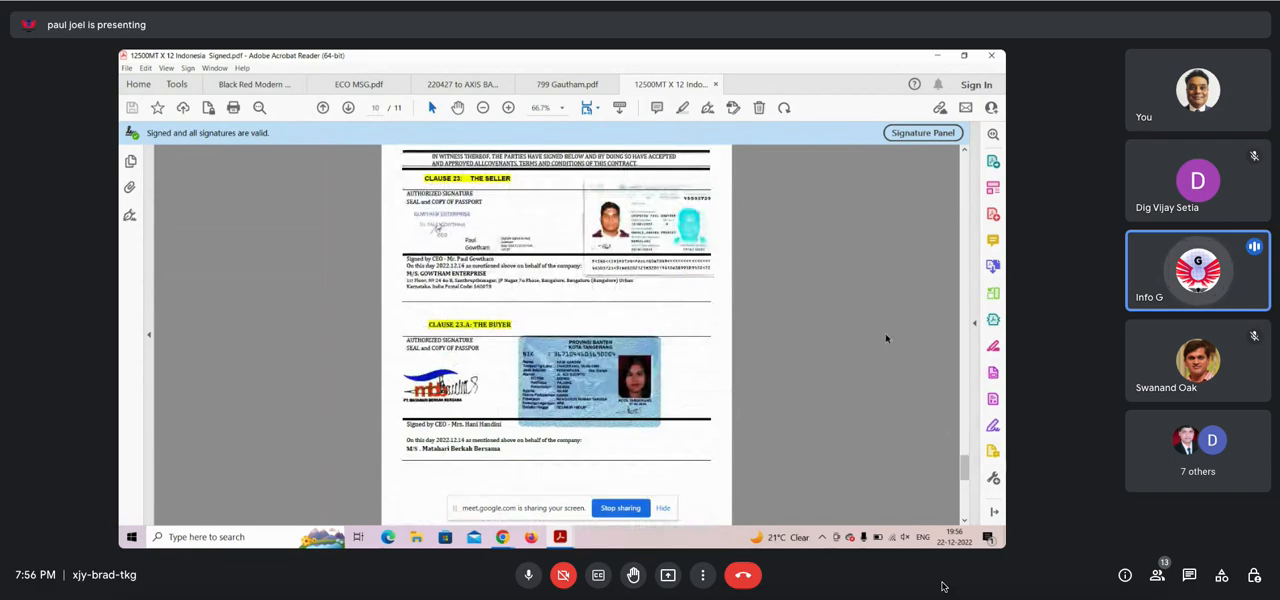
{"action": "mouse_move", "coordinate": [871, 330]}
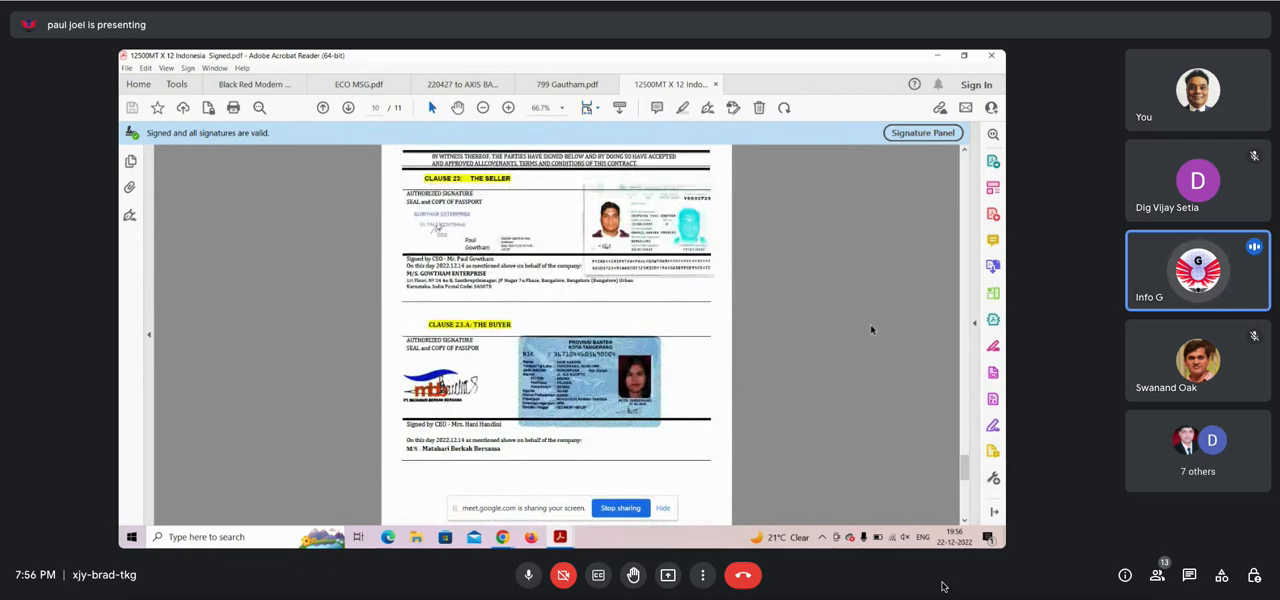